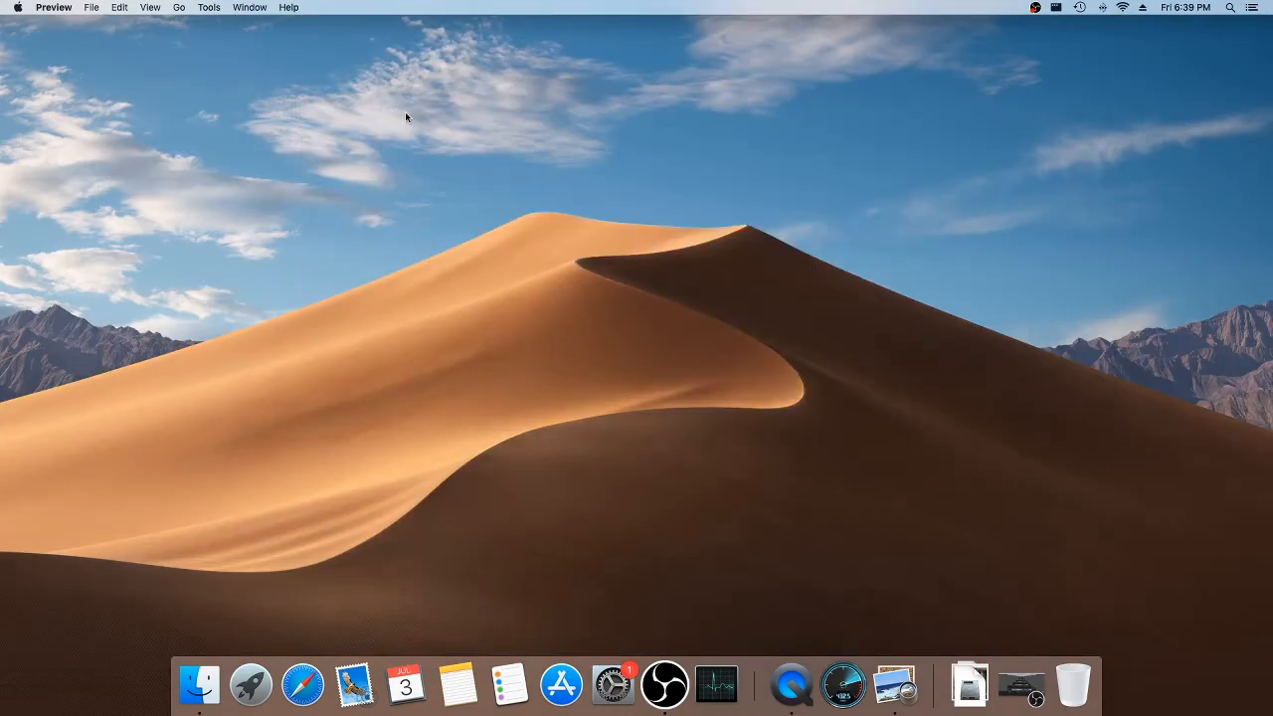
mouse_move(244, 585)
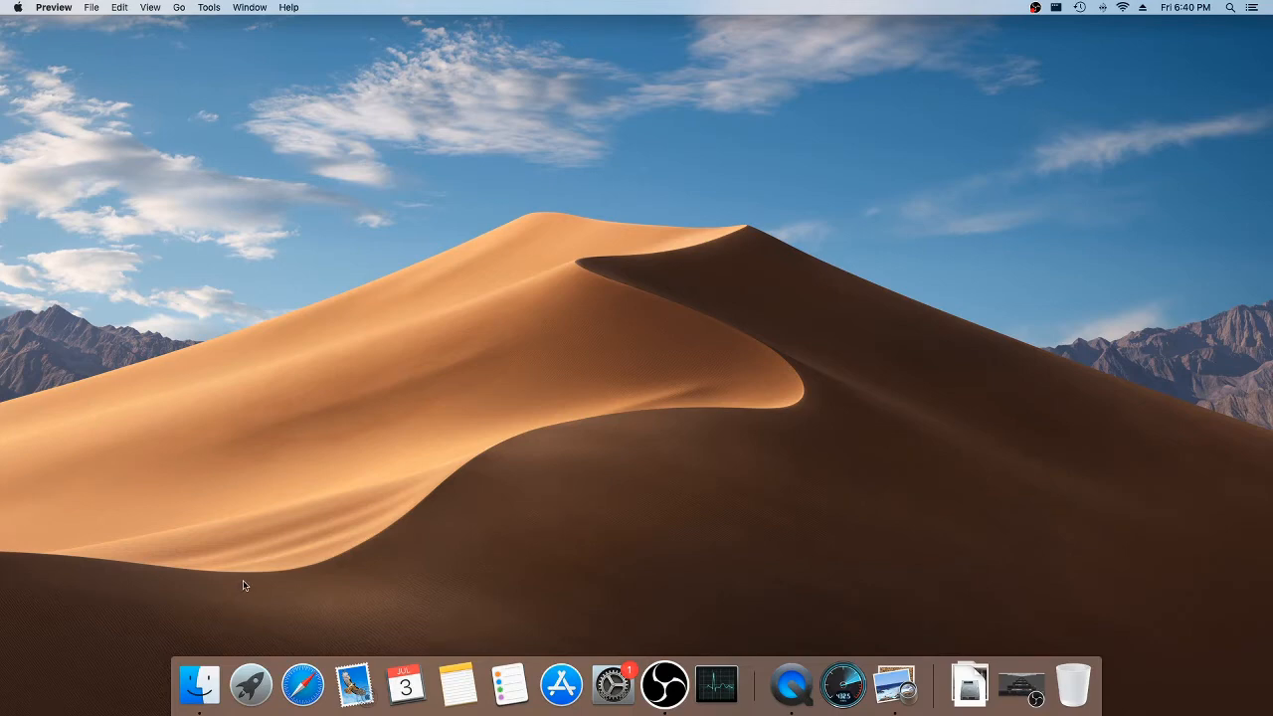
Launch Safari from the app grid and scroll down the YouTube home page recommendations.
click(302, 684)
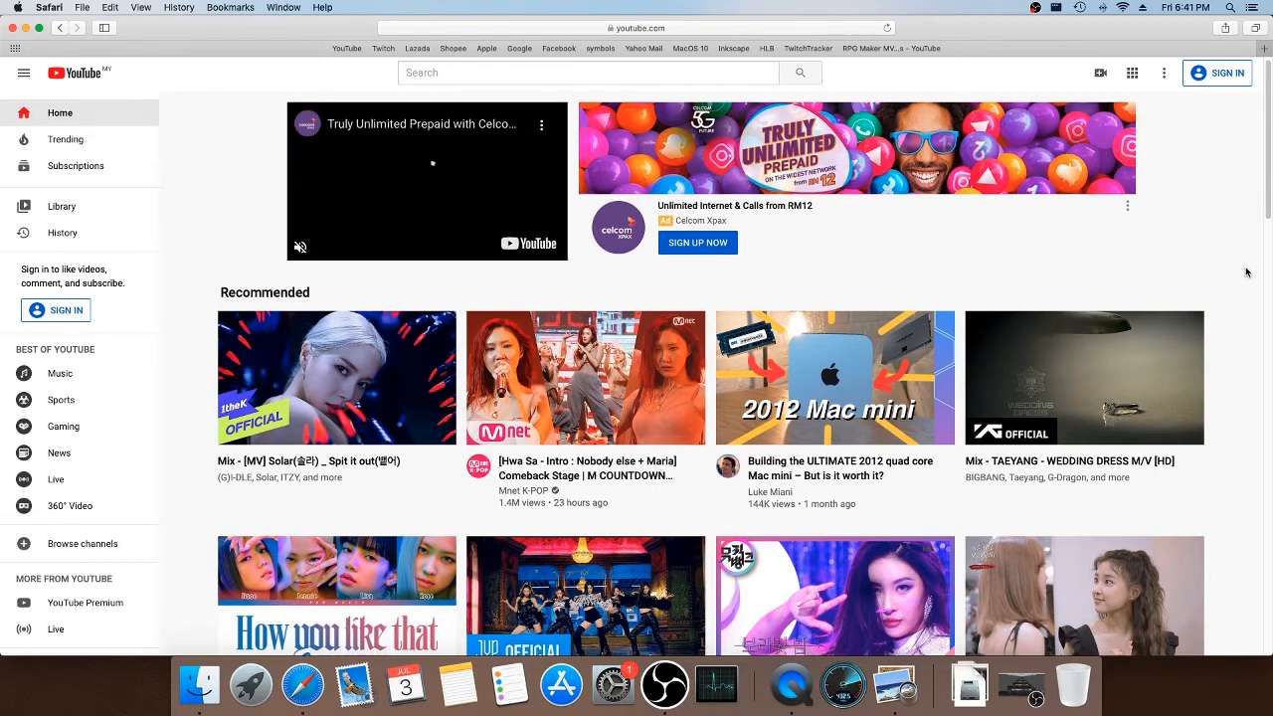
scroll(down, 3)
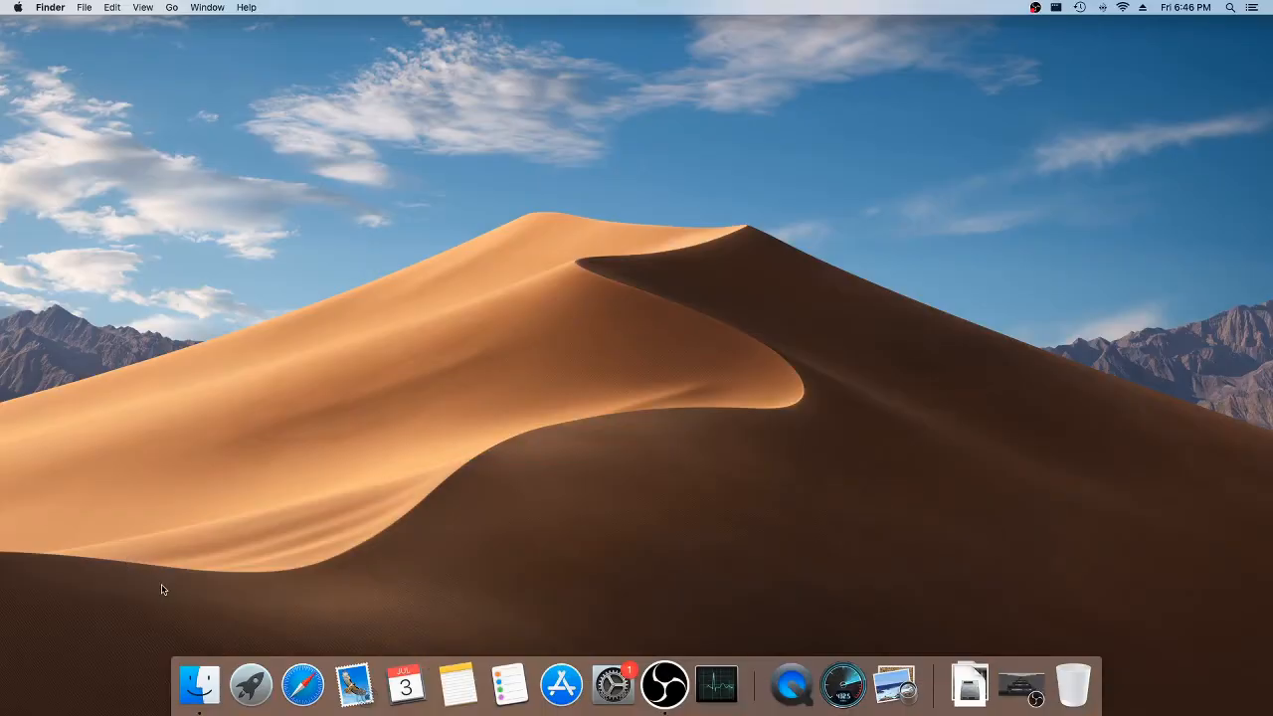
Quit Safari, leaving the empty Finder desktop with no windows.
click(561, 684)
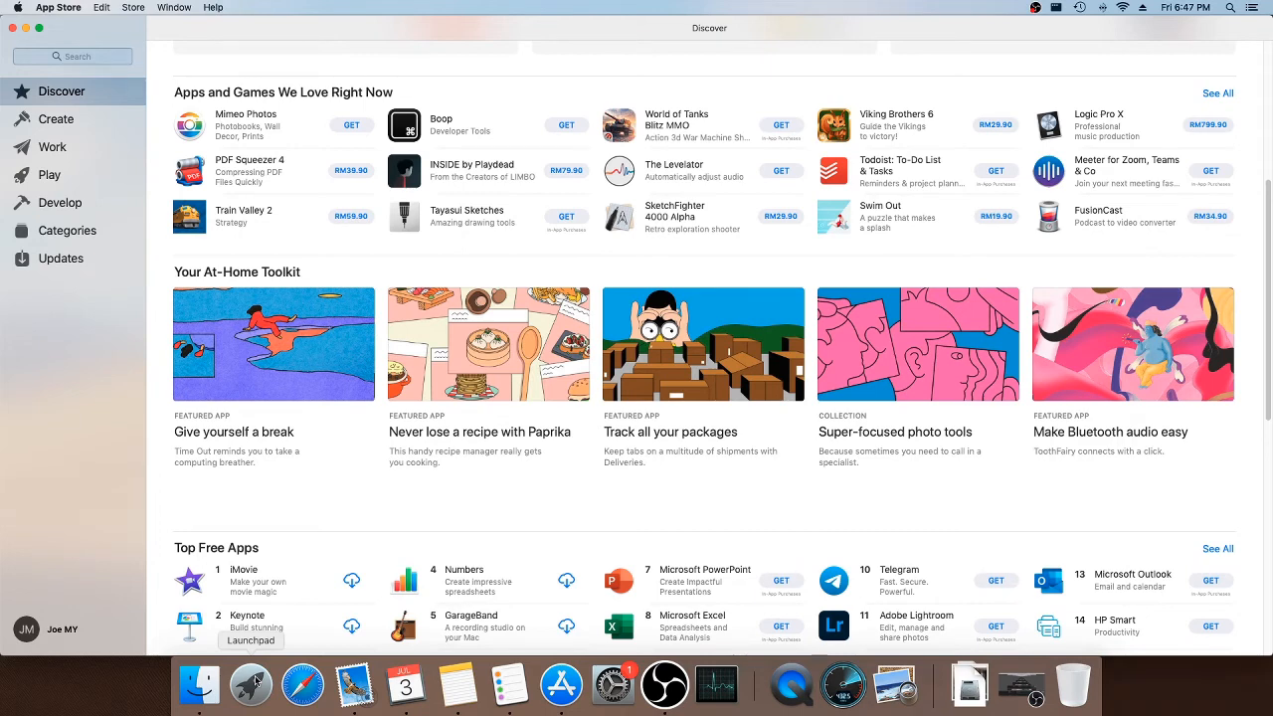